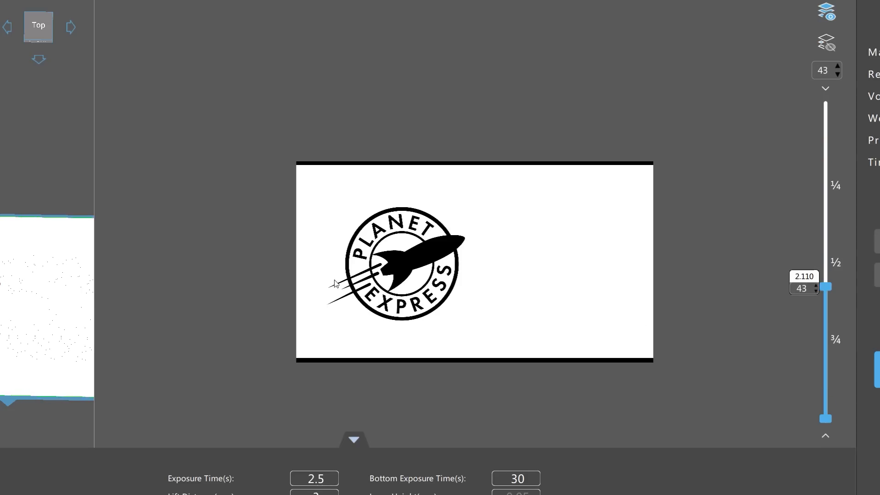
{"action": "scroll", "scroll_direction": "up", "scroll_amount": 3}
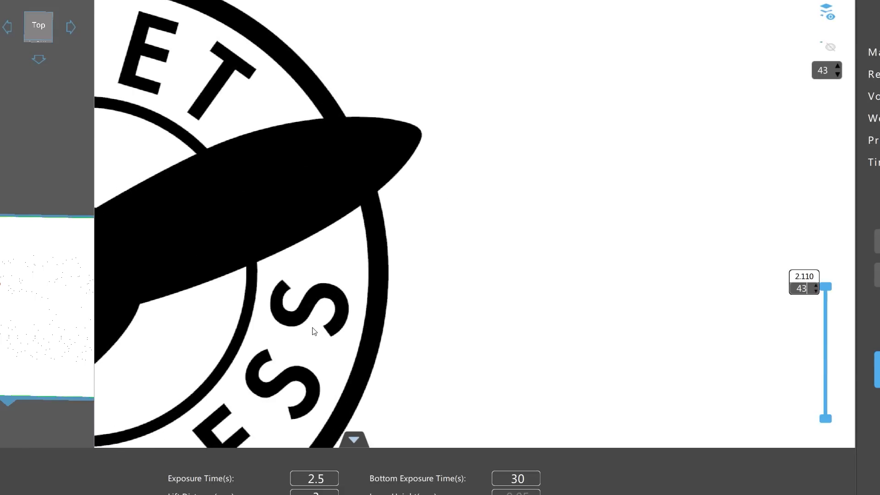